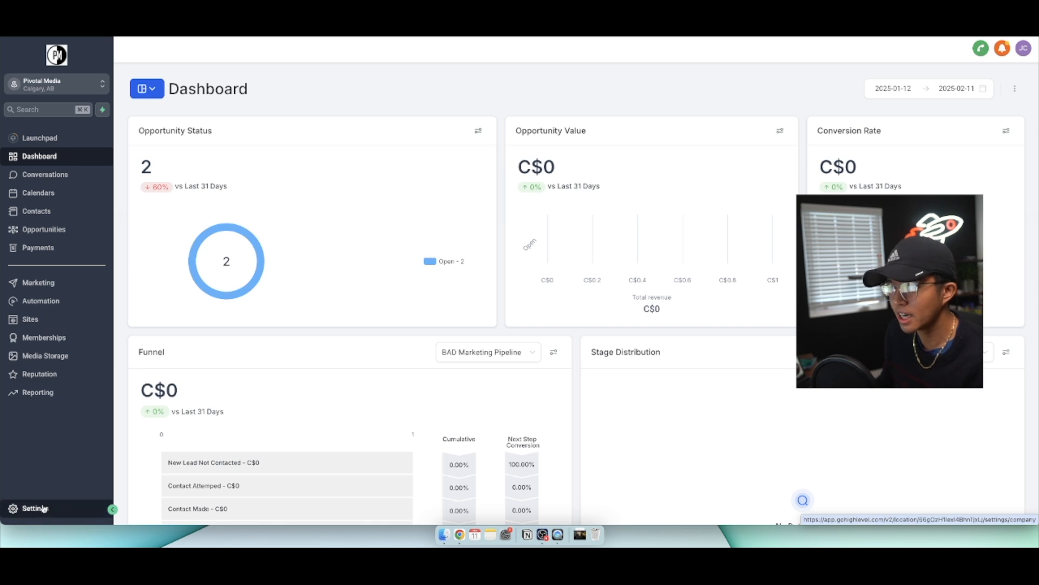
Step: Go to Settings > Integrations, listing QuickBooks, Wave, Shopify, TikTok and Slack
{"action": "left_click", "coordinate": [35, 509]}
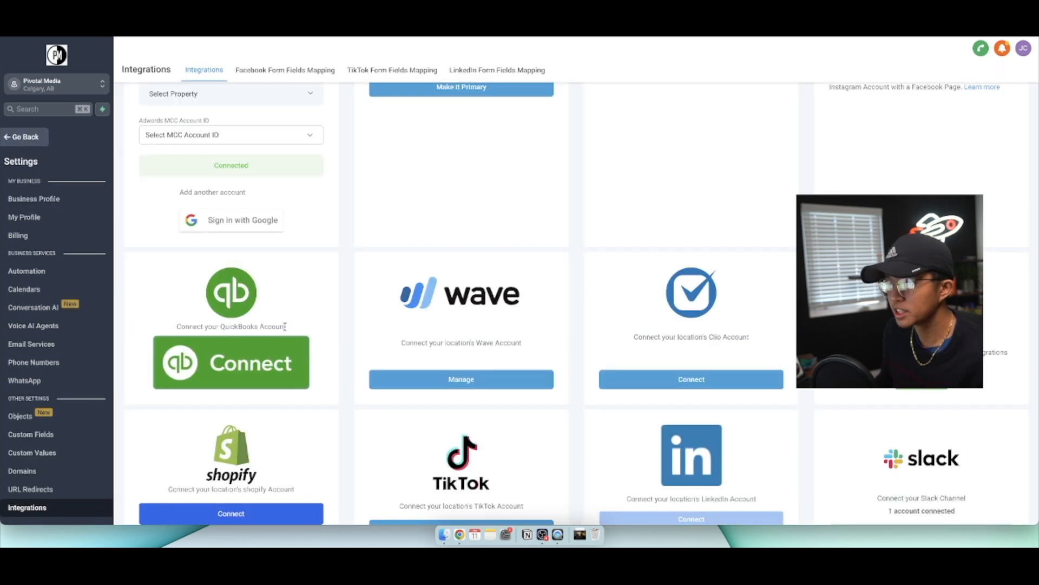
{"action": "scroll", "scroll_direction": "down", "scroll_amount": 3}
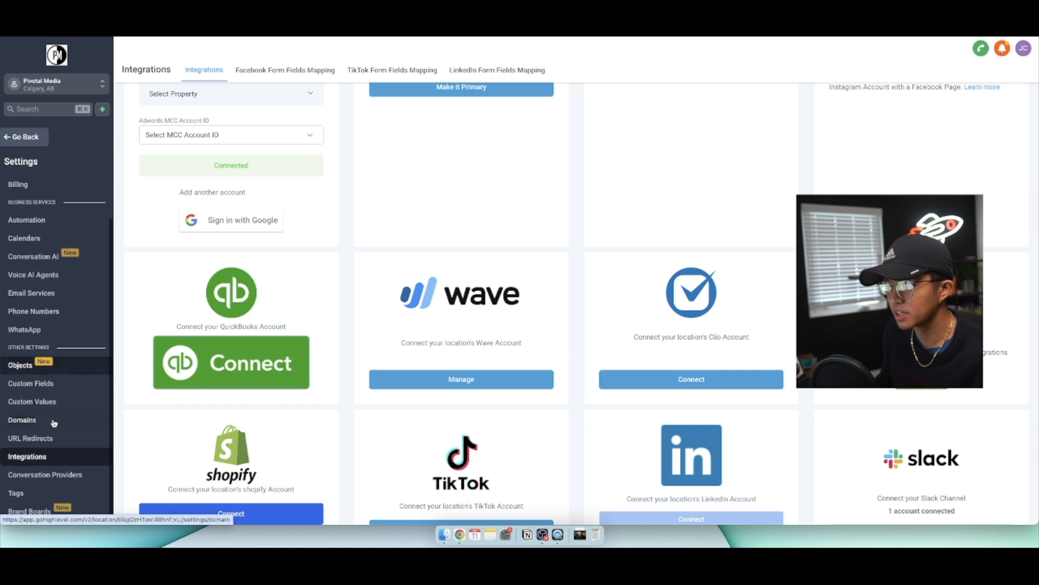
{"action": "mouse_move", "coordinate": [48, 353]}
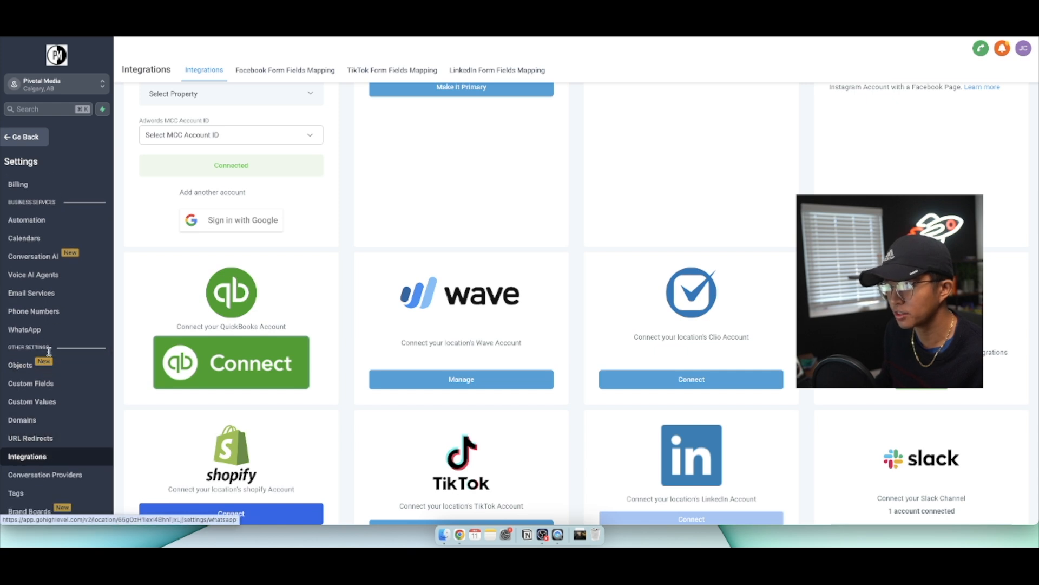
{"action": "mouse_move", "coordinate": [365, 274]}
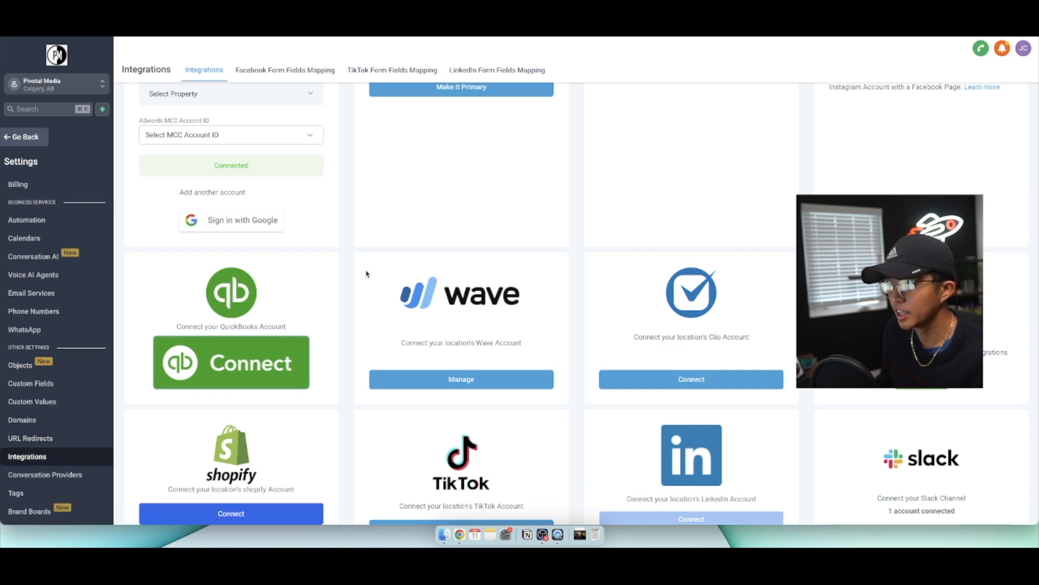
{"action": "mouse_move", "coordinate": [424, 265]}
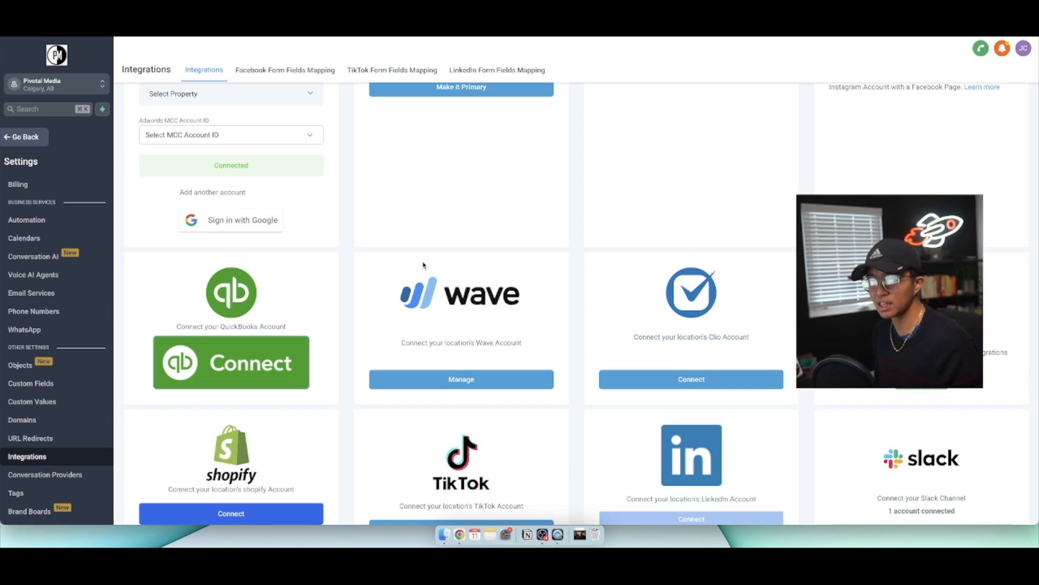
{"action": "scroll", "scroll_direction": "down", "scroll_amount": 3}
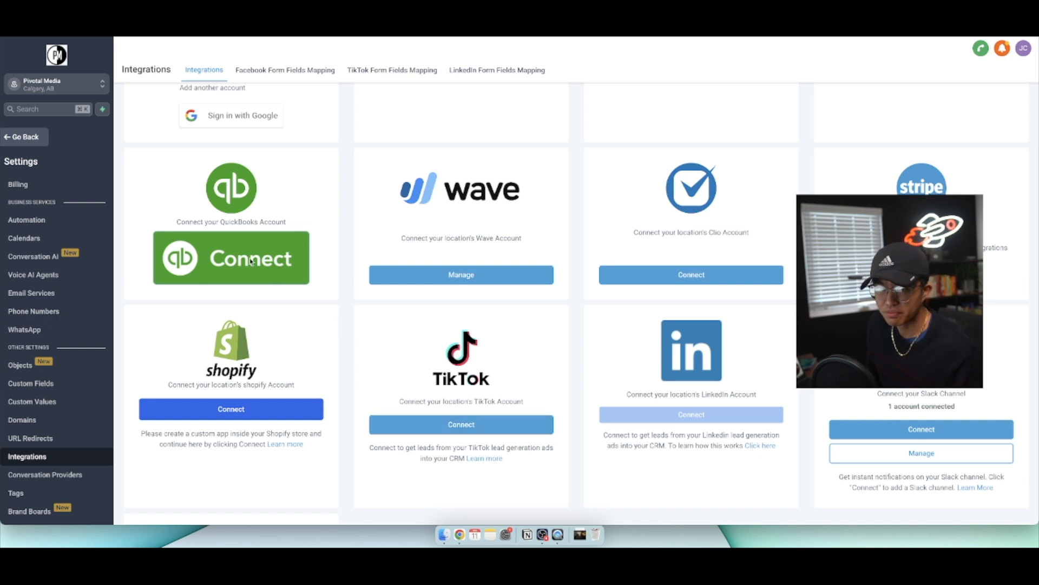
{"action": "mouse_move", "coordinate": [95, 138]}
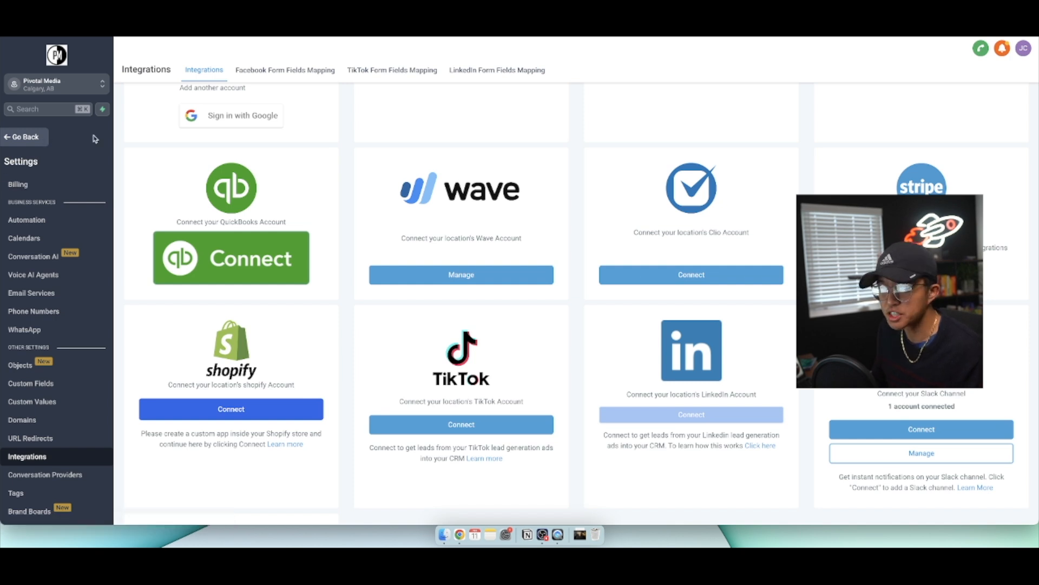
{"action": "mouse_move", "coordinate": [73, 144]}
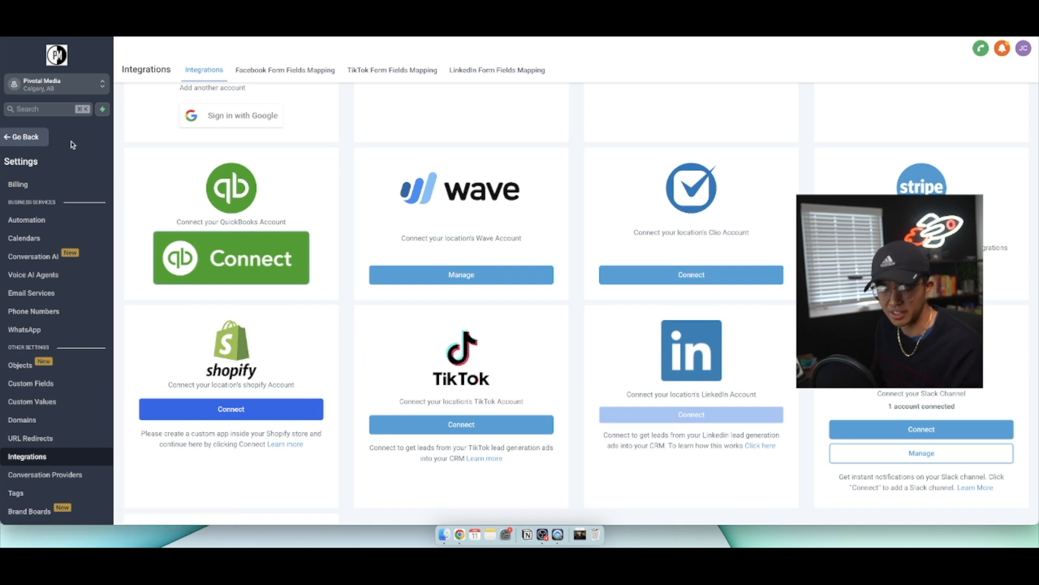